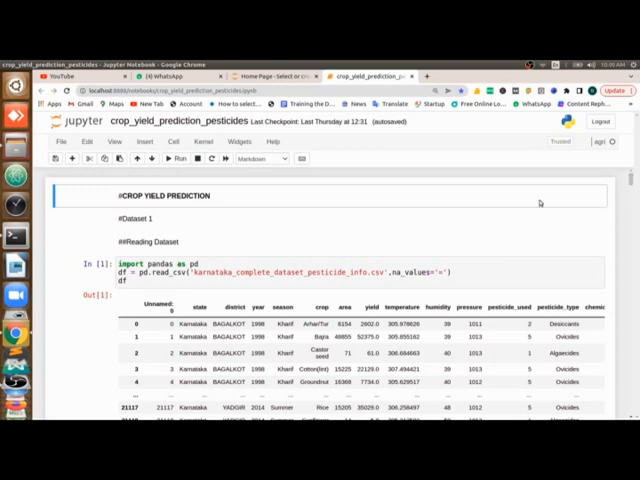
mouse_move(316, 216)
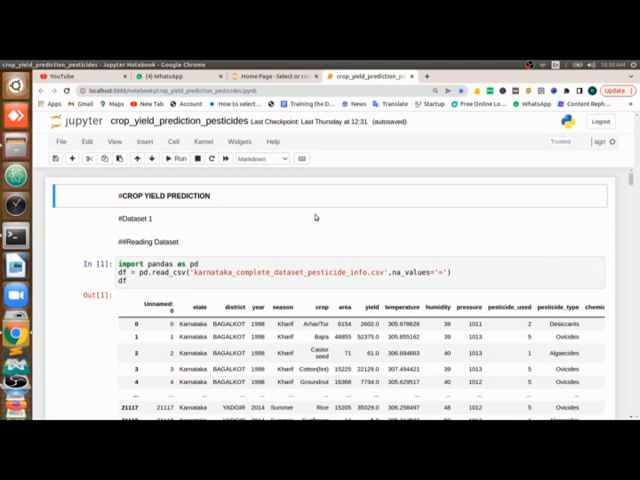
mouse_move(315, 257)
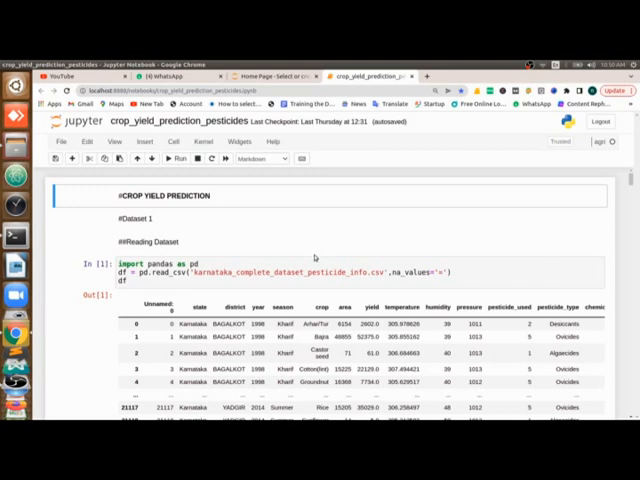
mouse_move(313, 257)
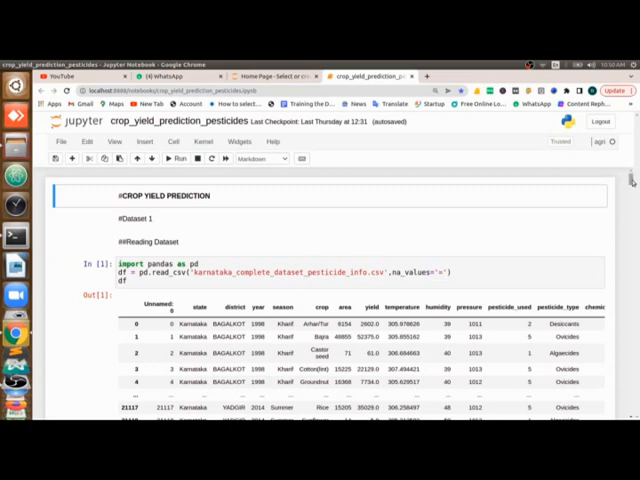
- Scroll through the earlier outputs and highlight the median area value 839.5
scroll("down", 3)
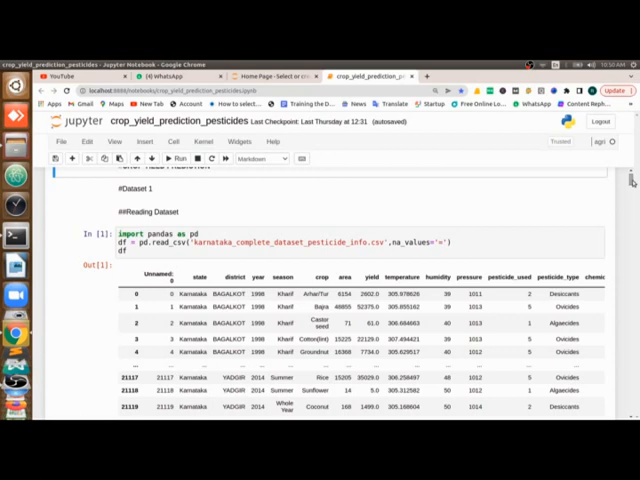
scroll("up", 3)
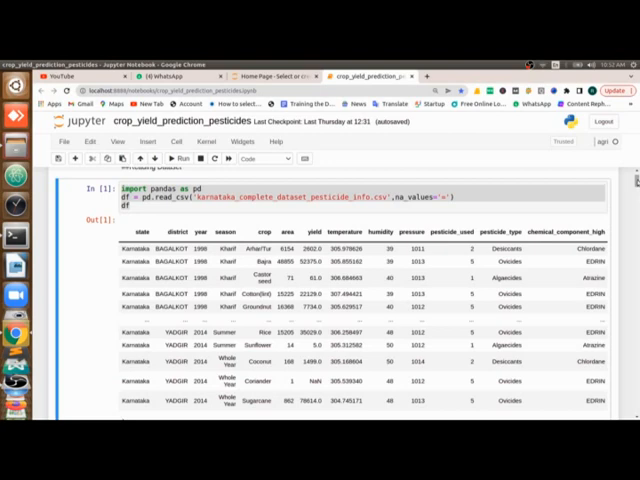
scroll("down", 3)
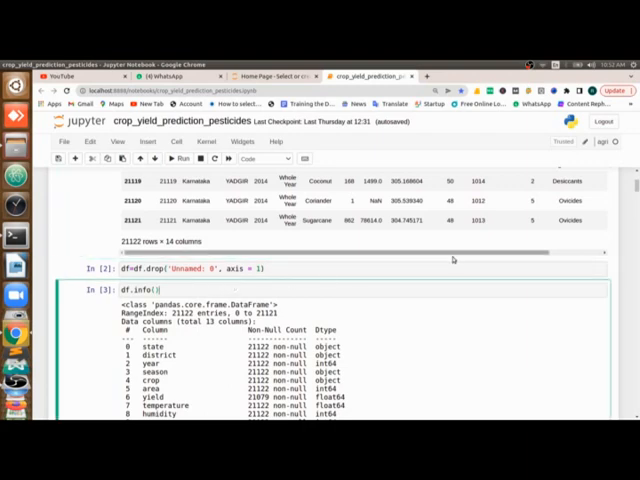
scroll("down", 3)
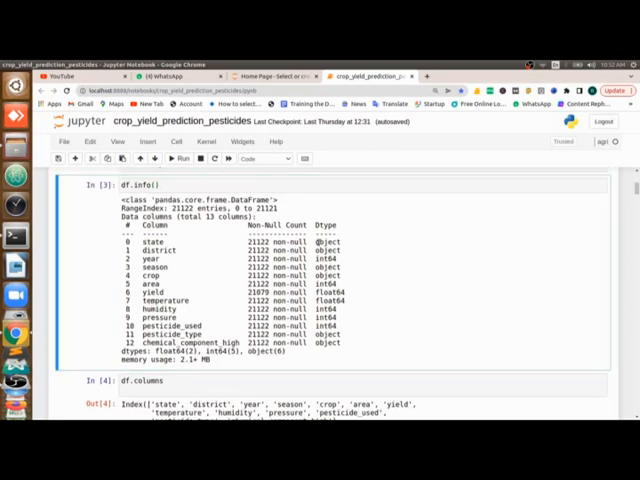
double_click(327, 240)
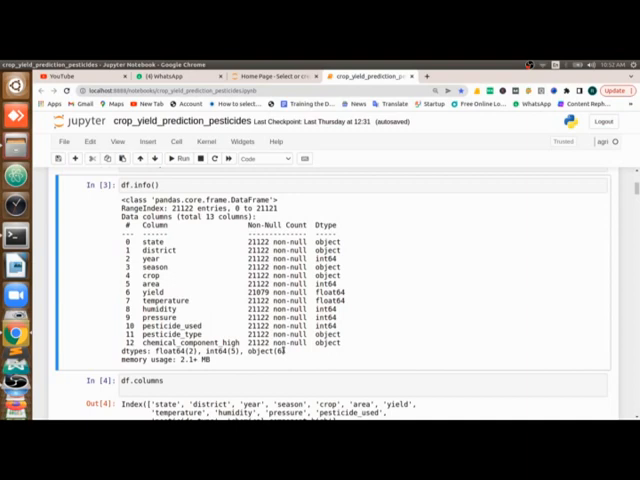
scroll("down", 3)
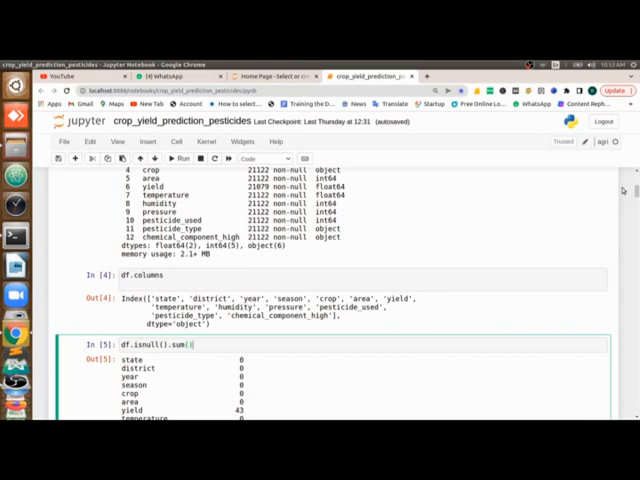
scroll("down", 3)
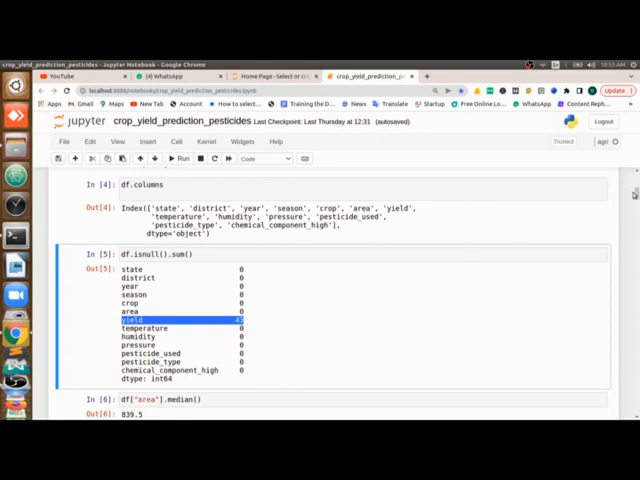
scroll("down", 3)
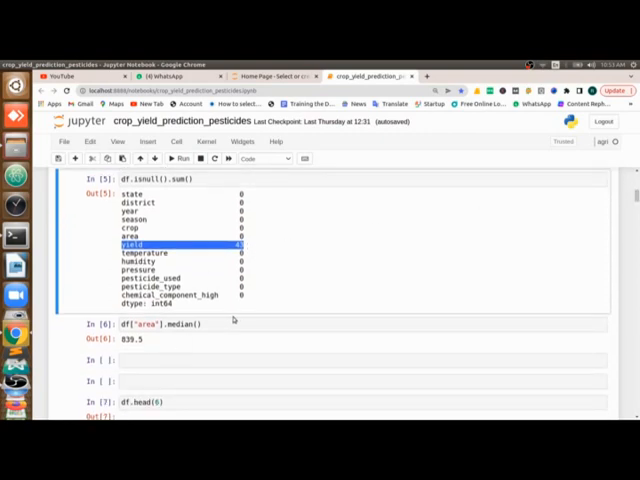
left_click(155, 323)
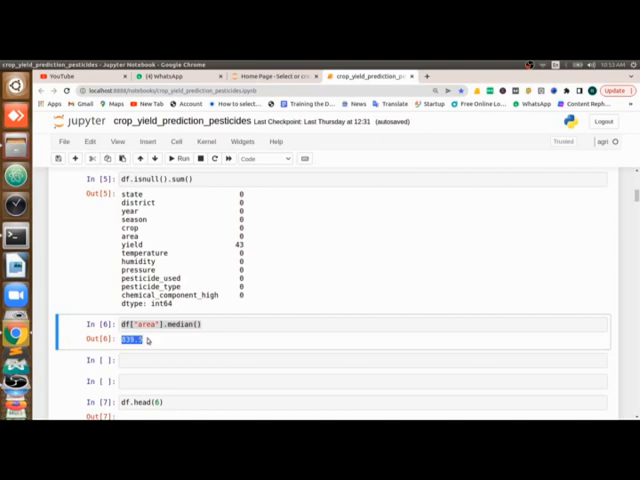
mouse_move(581, 230)
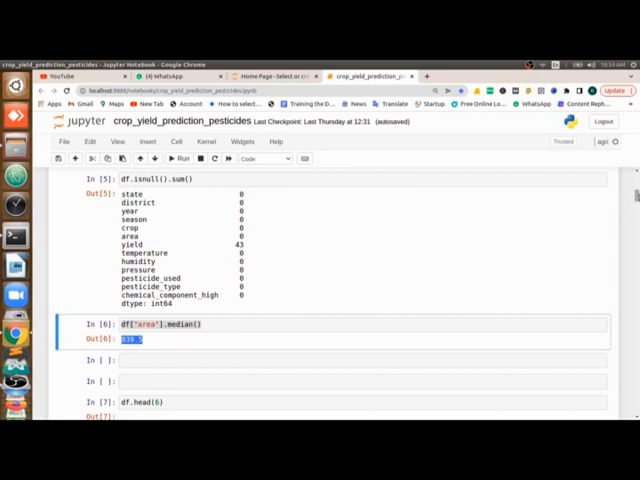
- Browse the crop-coloured yield scatter plots against humidity, pressure, season and temperature
scroll("down", 3)
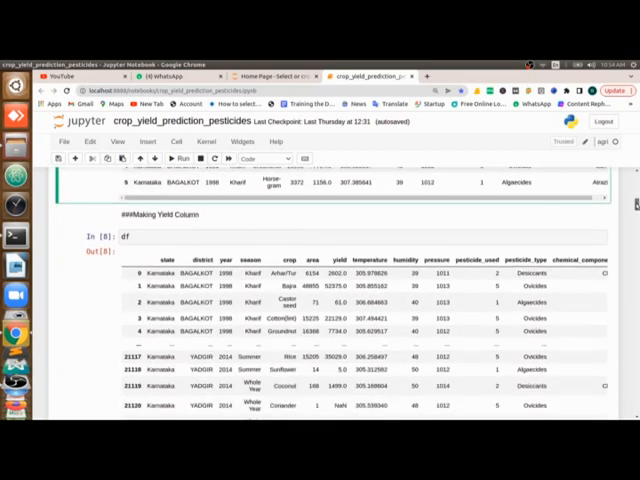
scroll("down", 3)
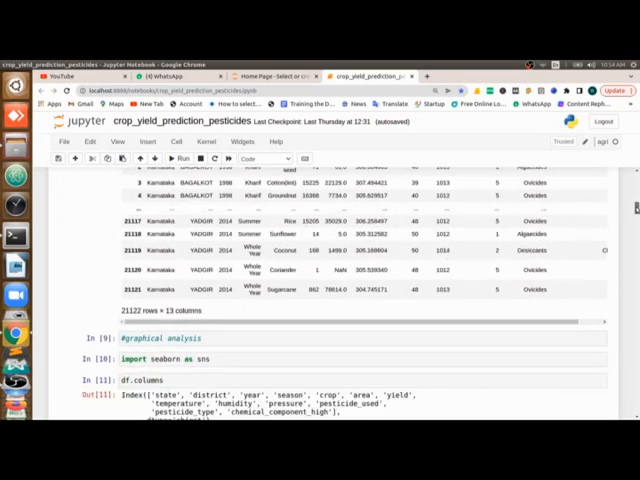
scroll("down", 3)
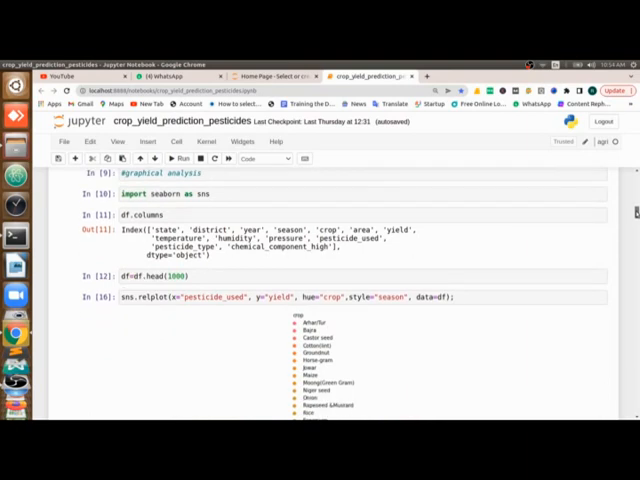
scroll("down", 3)
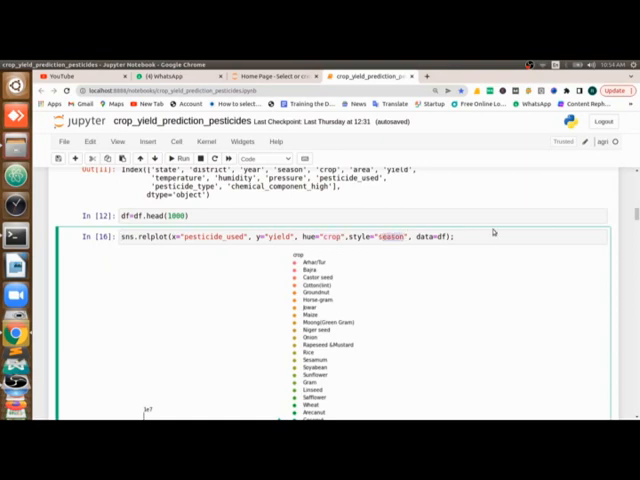
mouse_move(490, 232)
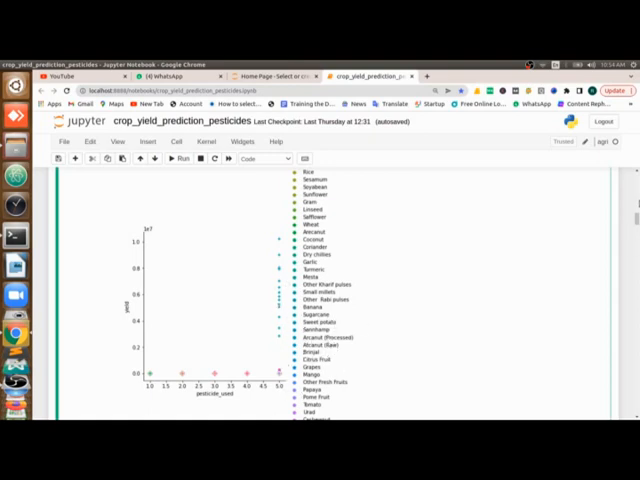
scroll("down", 3)
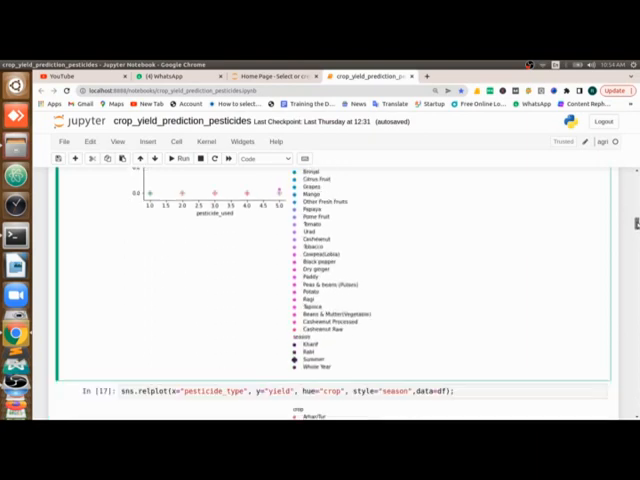
scroll("down", 3)
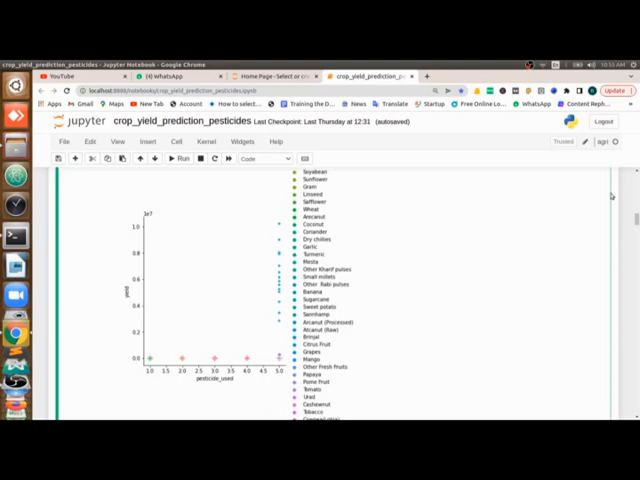
scroll("down", 3)
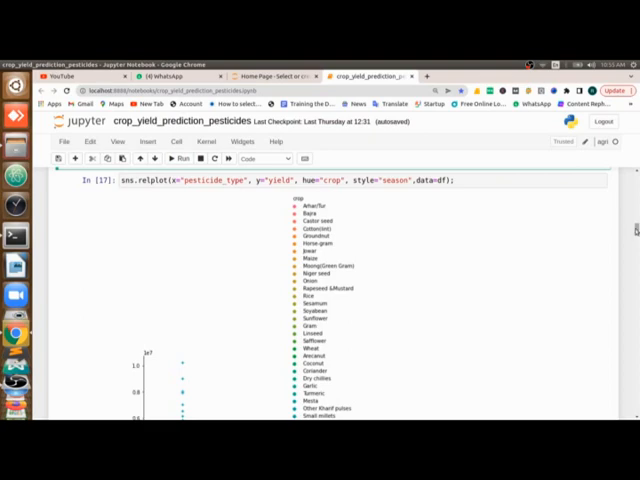
scroll("down", 3)
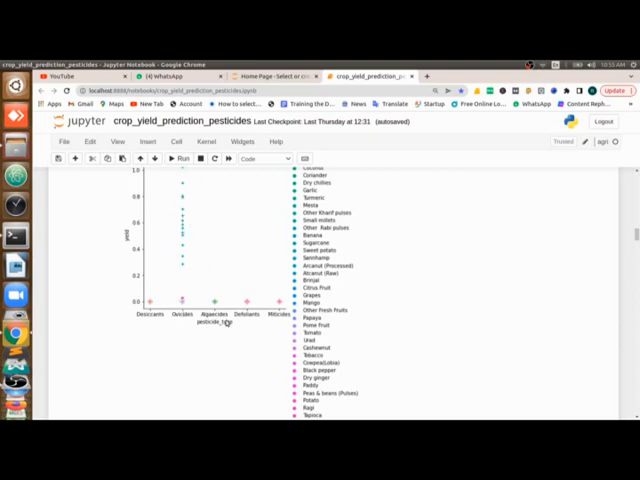
mouse_move(351, 258)
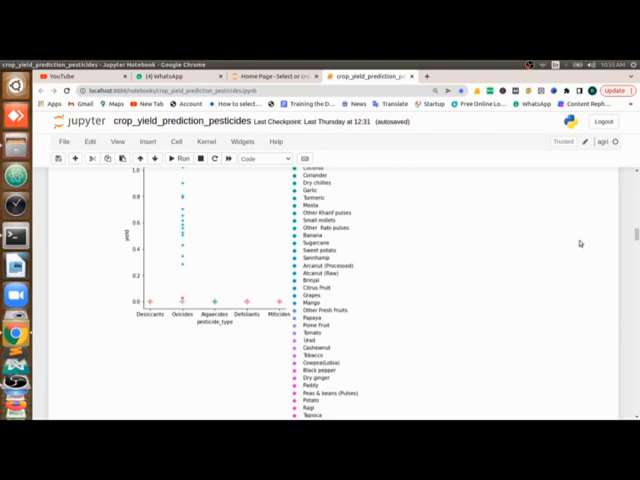
scroll("down", 3)
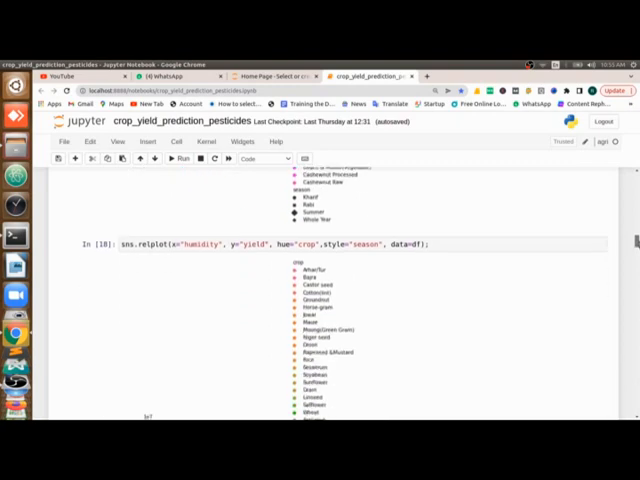
scroll("down", 3)
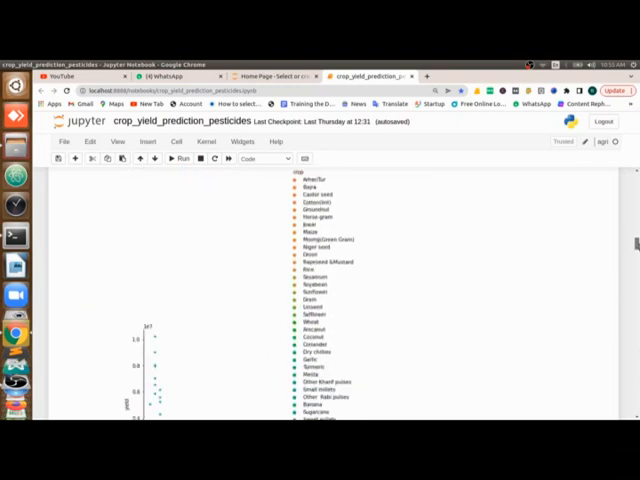
scroll("down", 3)
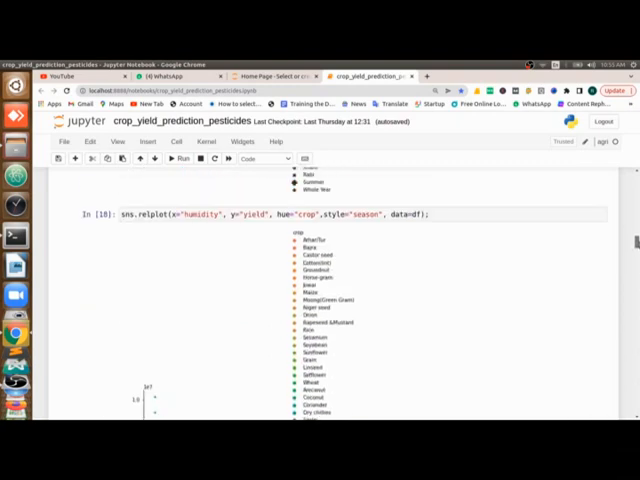
scroll("down", 3)
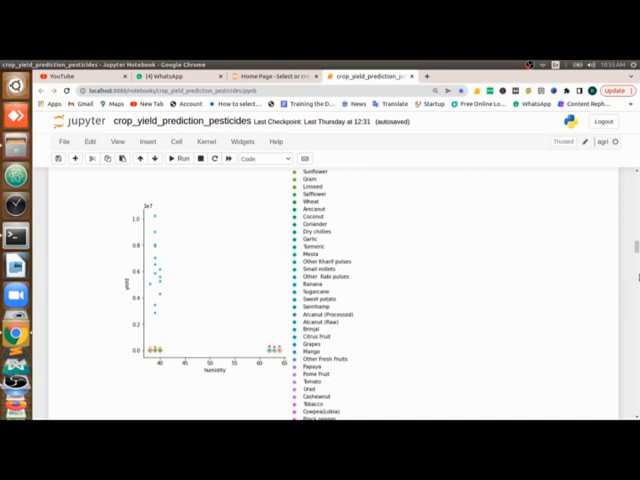
scroll("down", 3)
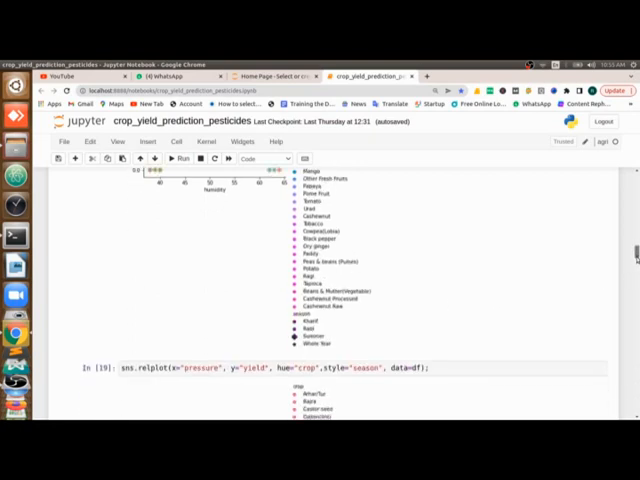
scroll("down", 3)
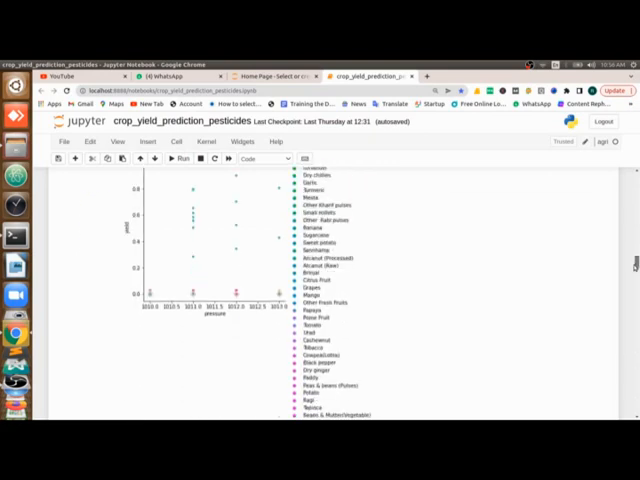
scroll("down", 3)
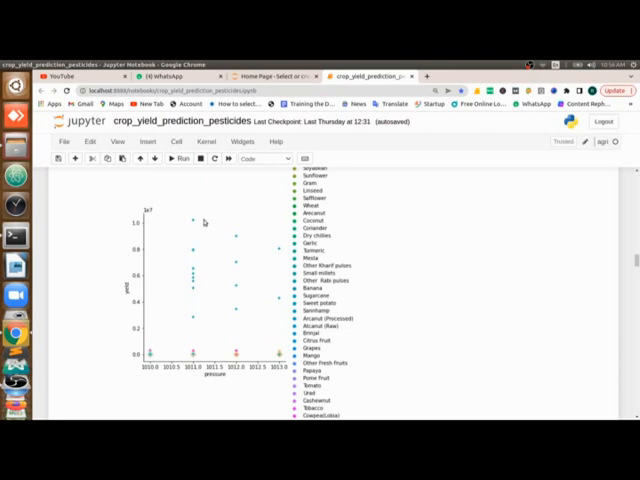
mouse_move(203, 222)
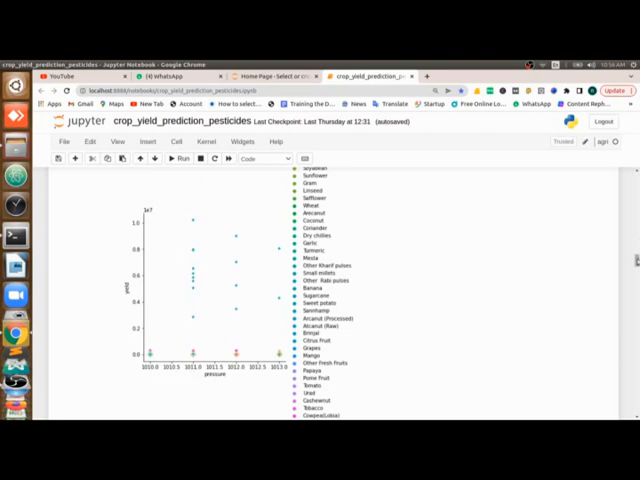
scroll("down", 3)
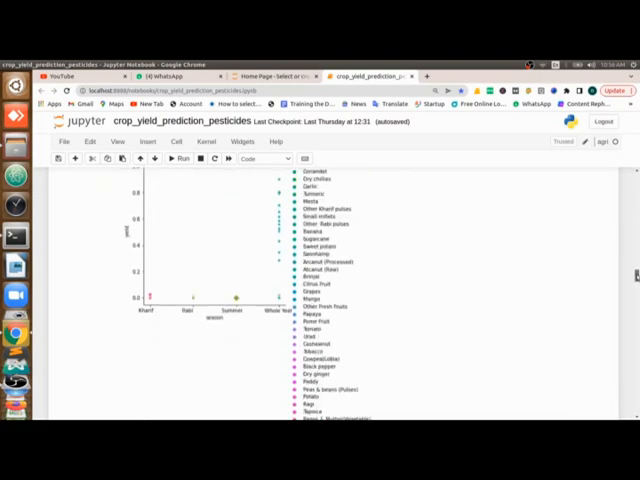
scroll("down", 3)
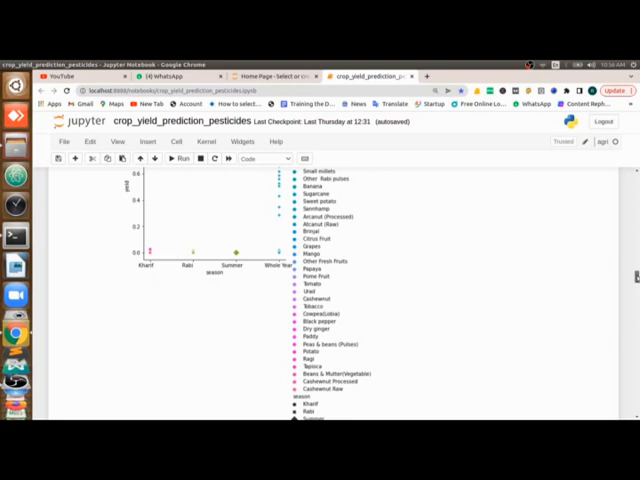
scroll("down", 3)
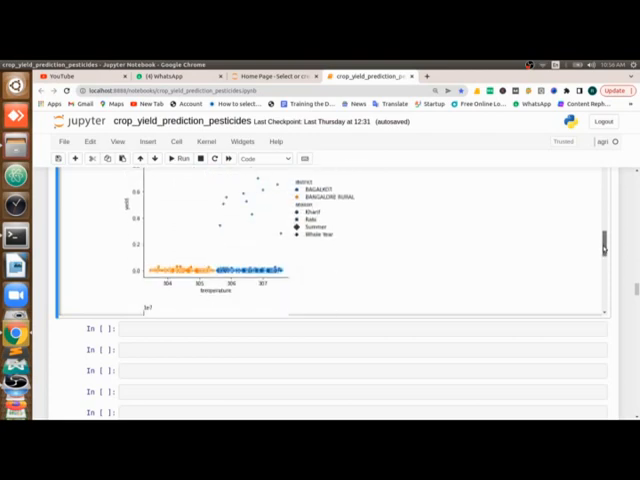
- Scroll past the district relplots and empty cells to the C_mat = df.corr() output
scroll("down", 3)
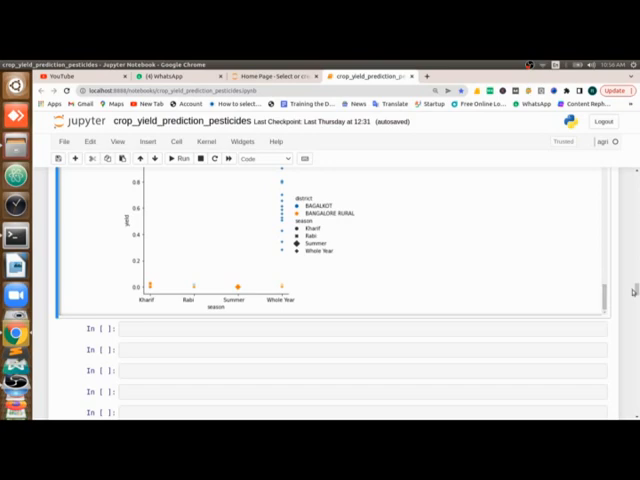
mouse_move(267, 310)
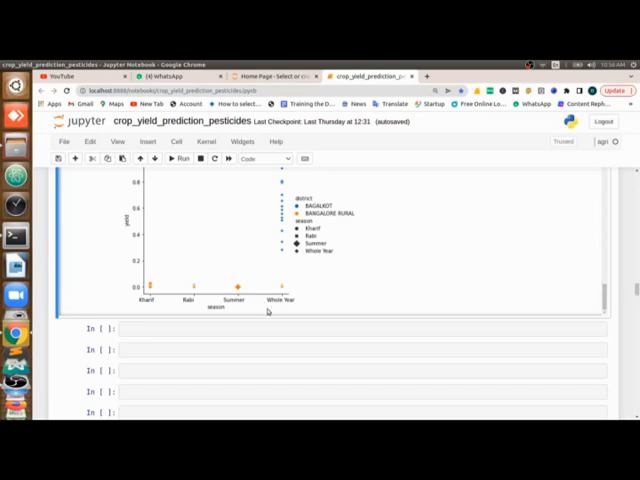
mouse_move(267, 311)
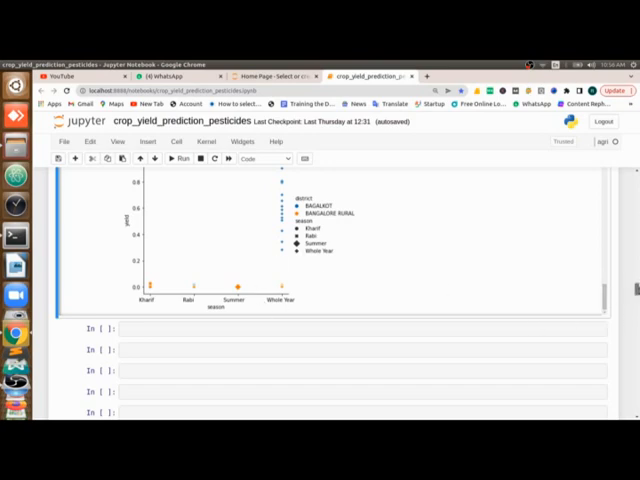
scroll("down", 3)
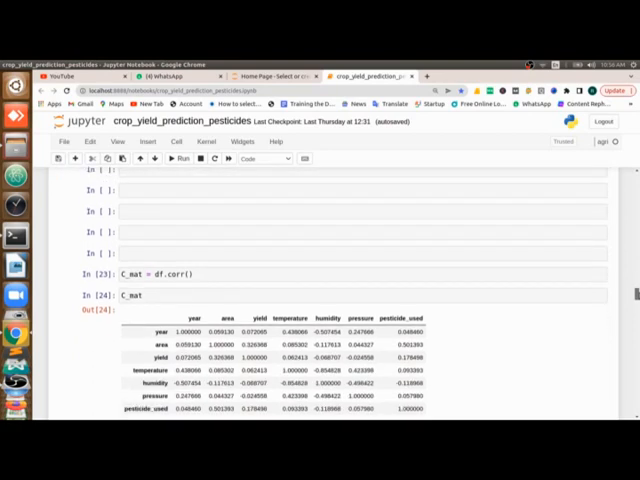
mouse_move(225, 284)
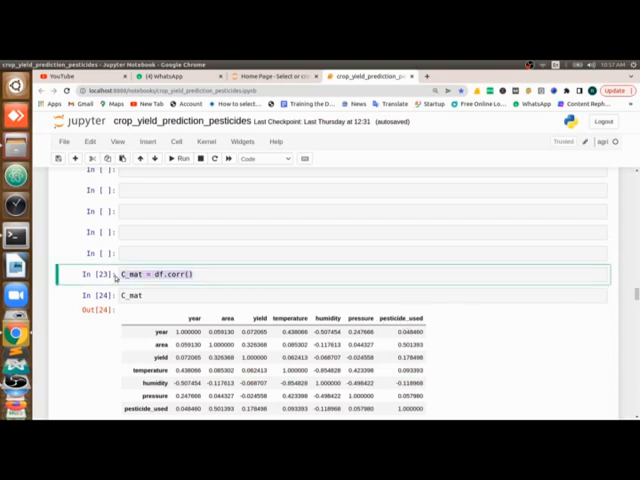
- Select the C_mat cell and scroll past the correlation table to its heatmap
left_click(135, 294)
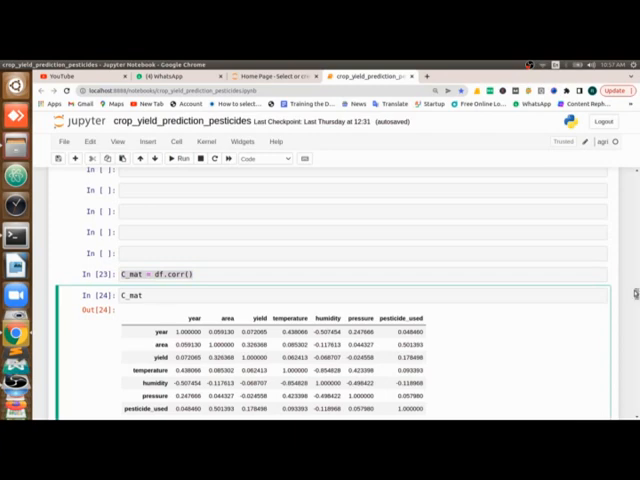
scroll("down", 3)
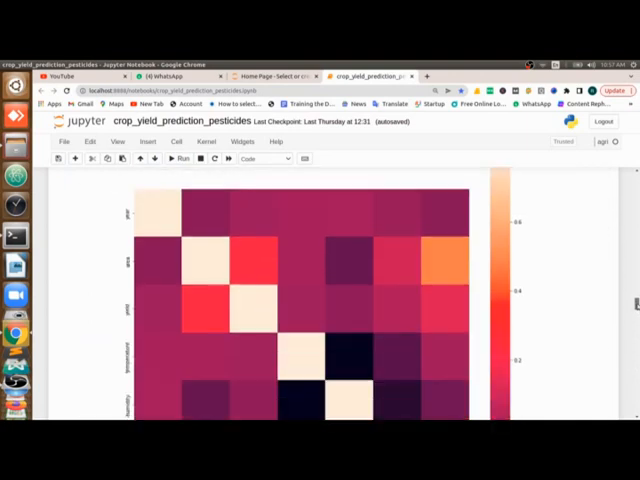
- Scroll through the sb.heatmap(C_mat, vmax=.8, square=True) output to the column listing
scroll("down", 3)
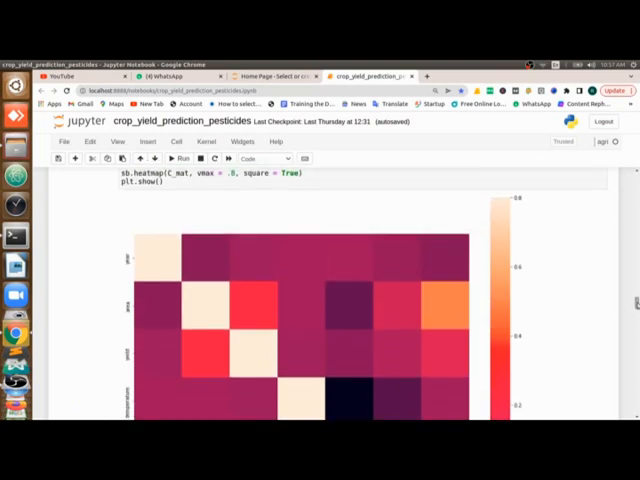
mouse_move(444, 354)
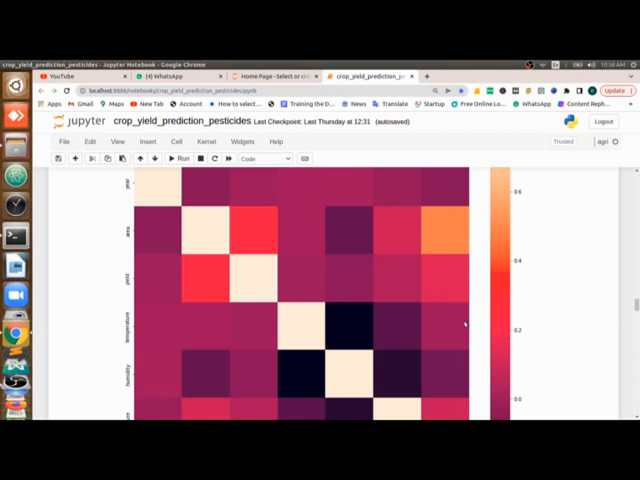
mouse_move(580, 368)
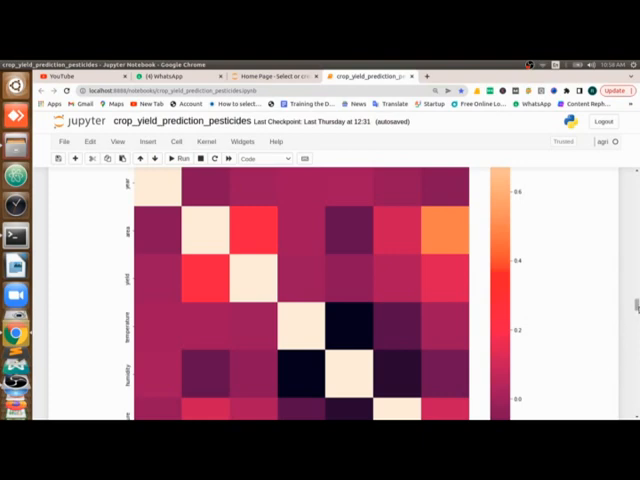
scroll("down", 3)
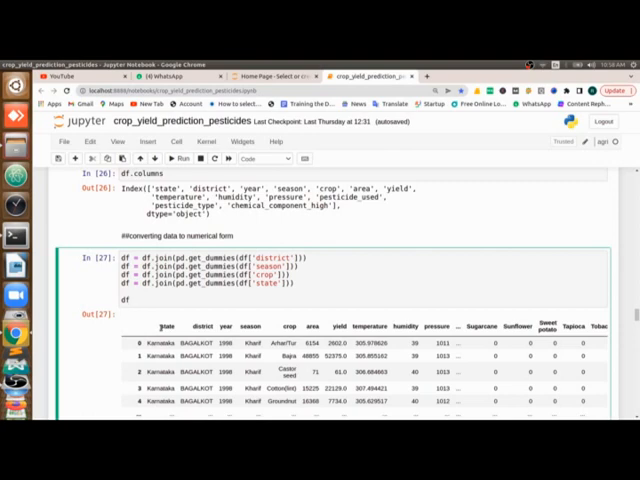
- Select the In [27] pd.get_dummies cell and point out the crop encoding line
left_click(162, 328)
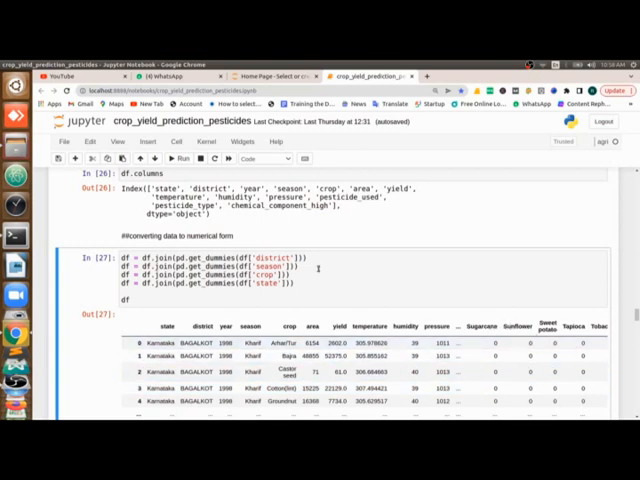
left_click(200, 276)
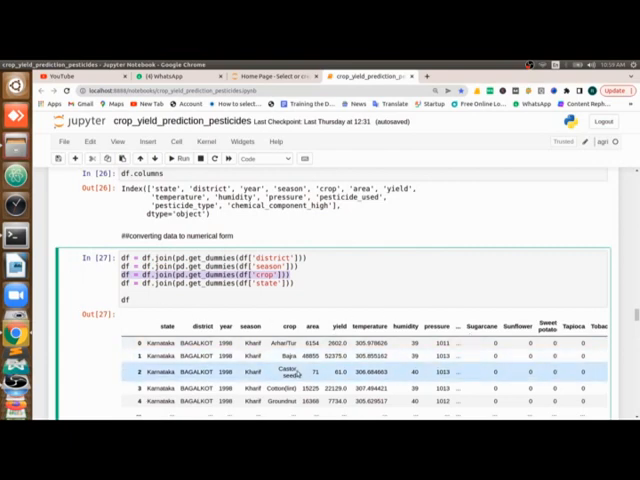
mouse_move(537, 372)
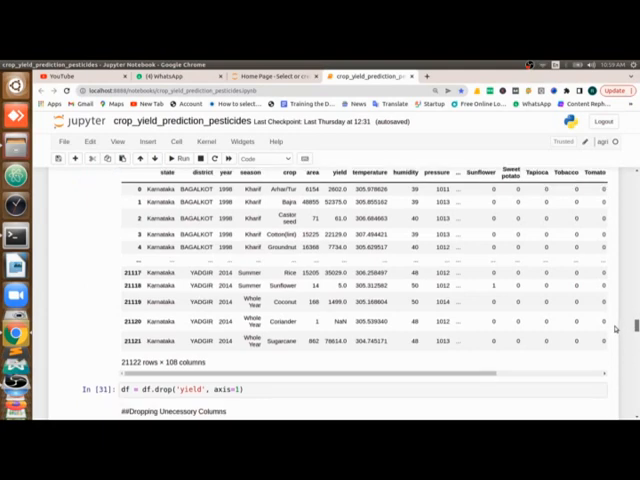
scroll("down", 3)
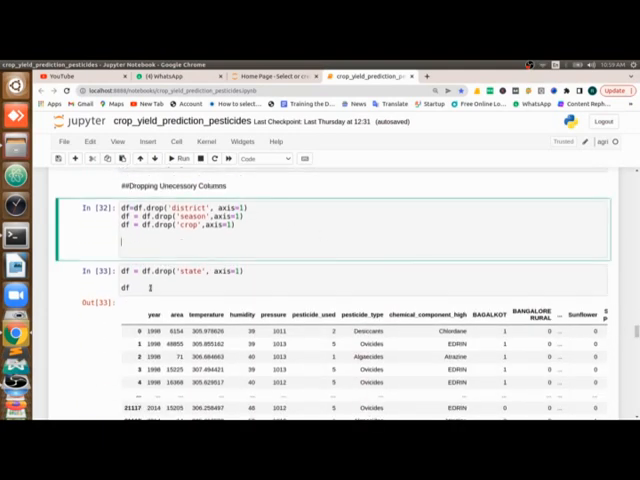
left_click(150, 275)
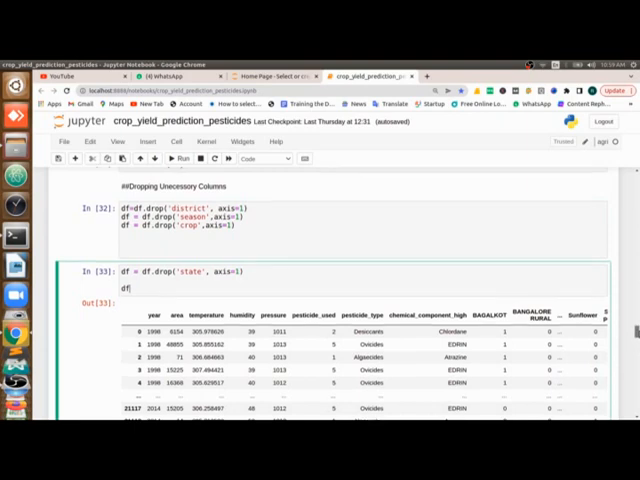
scroll("down", 3)
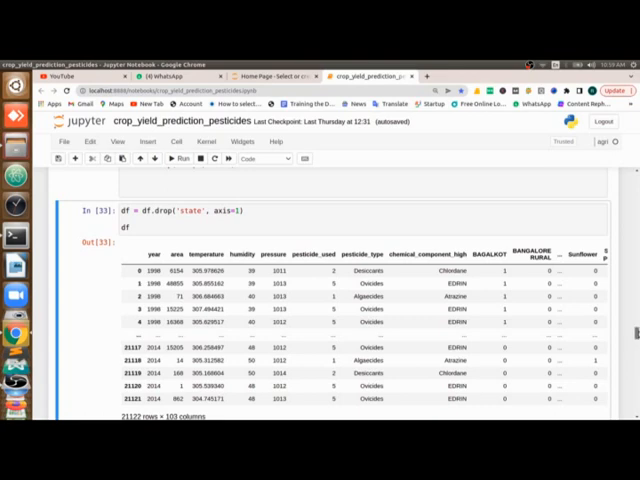
scroll("down", 3)
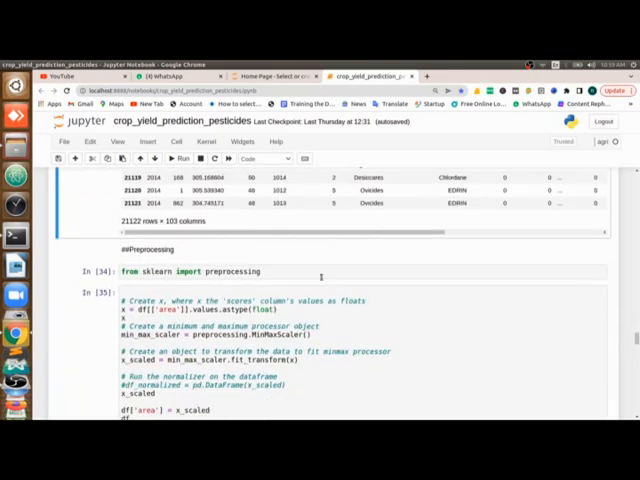
left_click(200, 271)
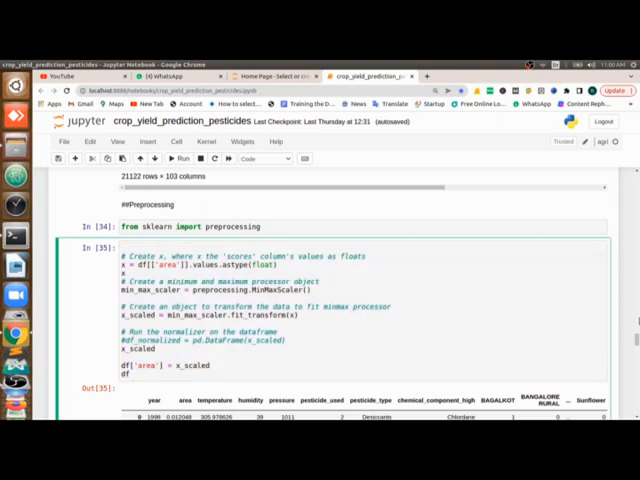
scroll("down", 3)
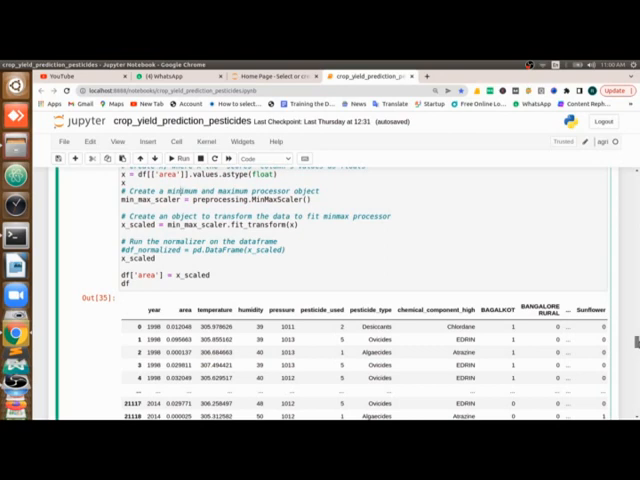
scroll("down", 3)
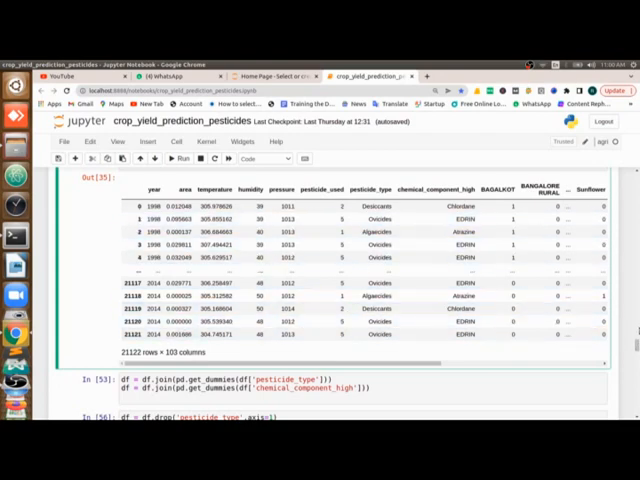
scroll("down", 3)
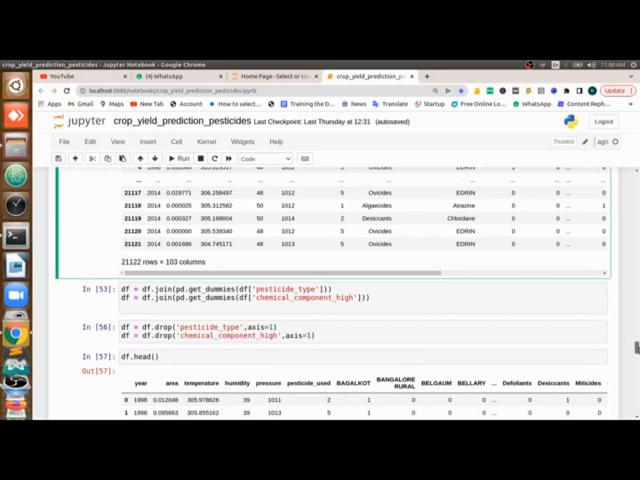
scroll("down", 3)
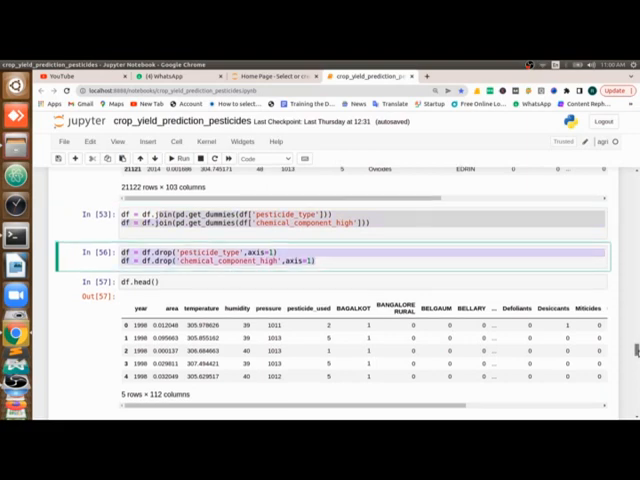
scroll("down", 3)
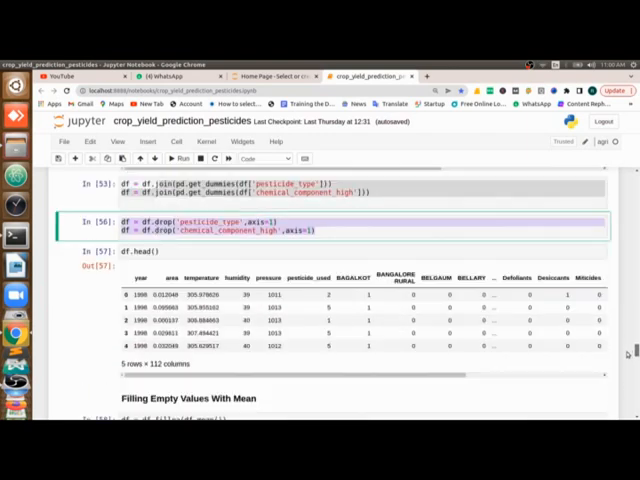
scroll("down", 3)
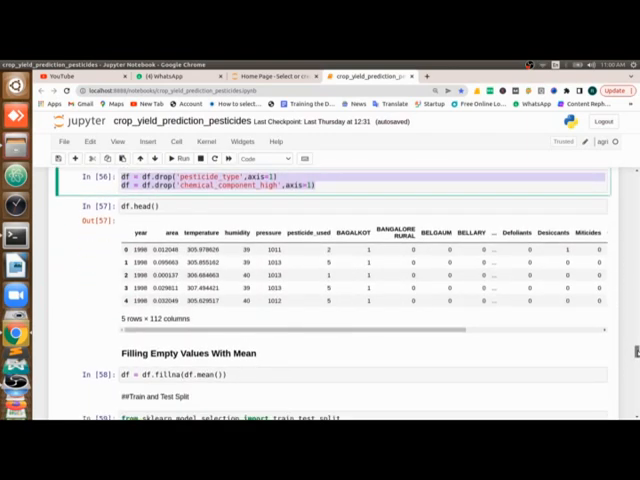
scroll("down", 3)
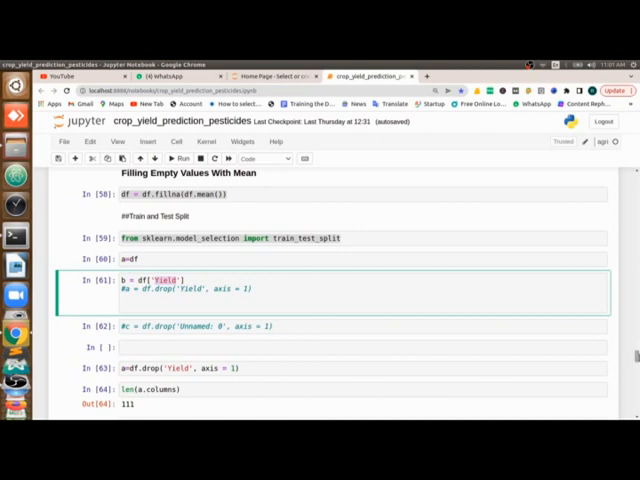
scroll("down", 3)
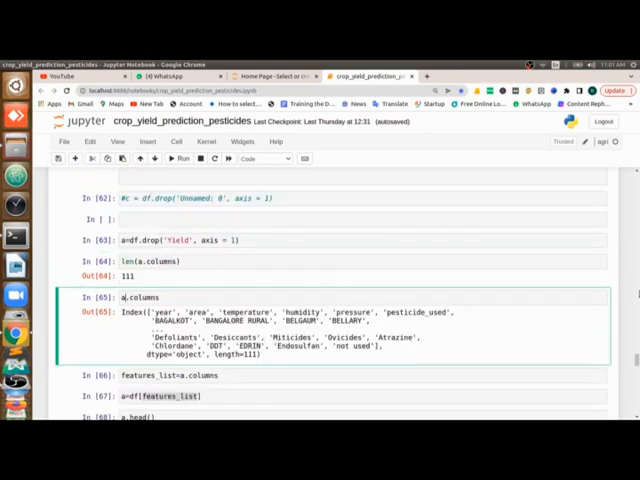
scroll("down", 3)
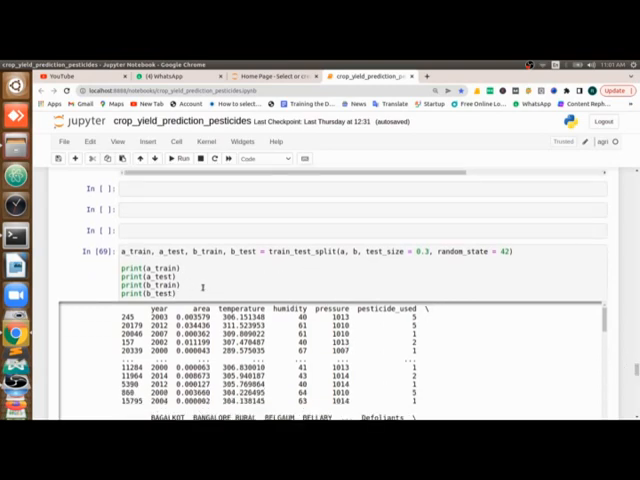
left_click(420, 251)
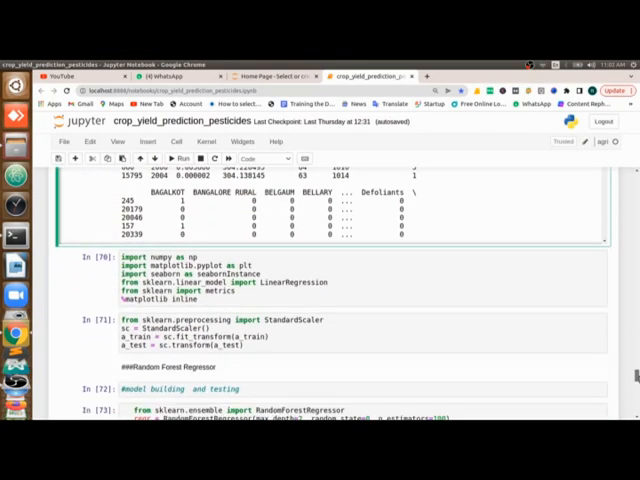
scroll("down", 3)
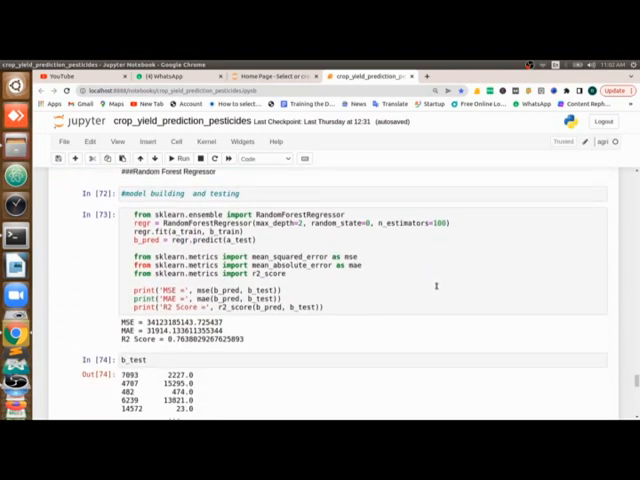
double_click(296, 211)
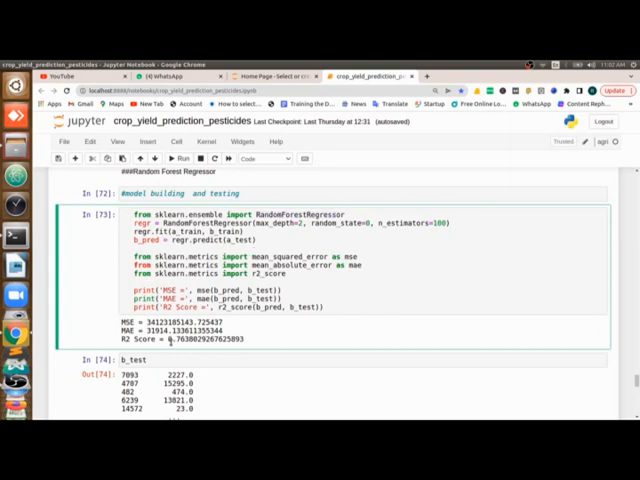
double_click(180, 338)
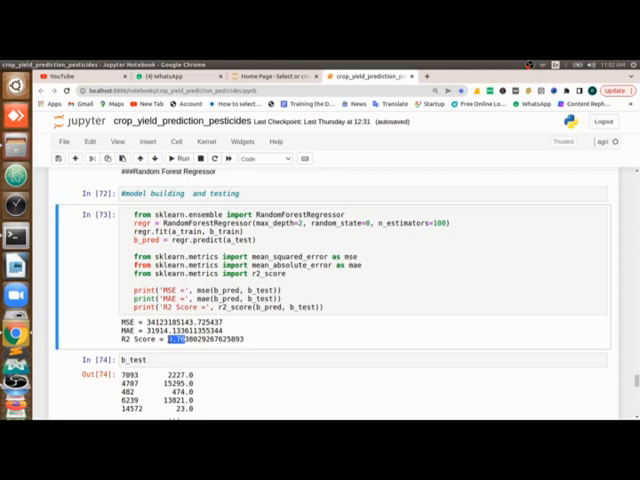
mouse_move(616, 307)
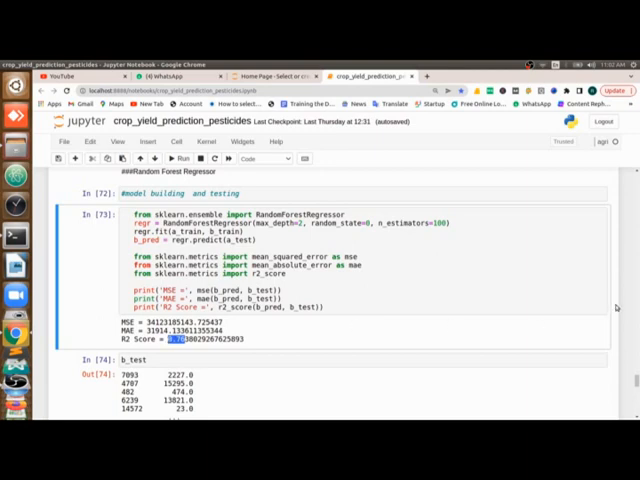
scroll("down", 3)
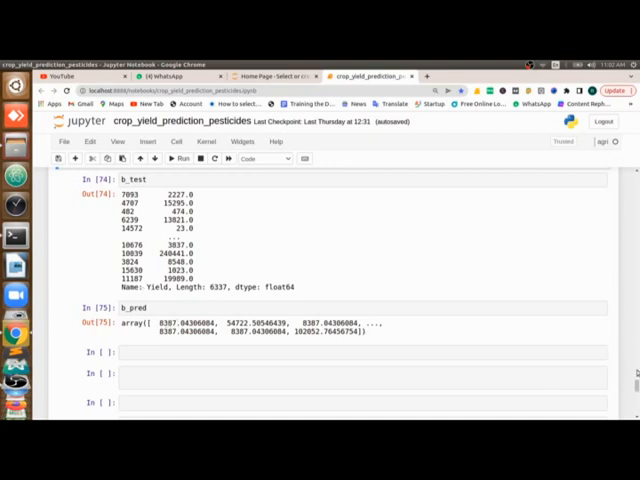
scroll("down", 3)
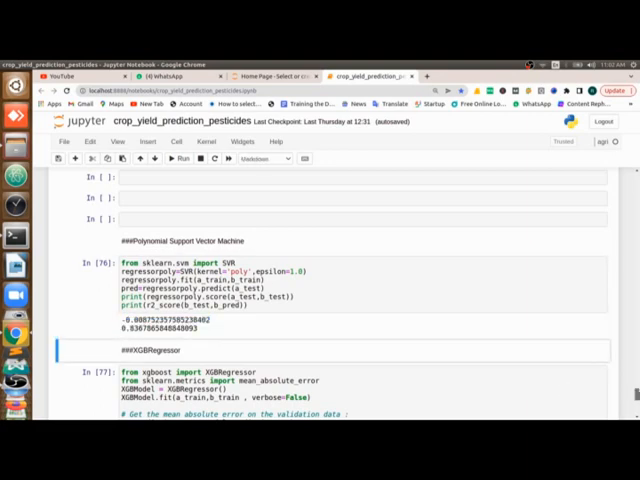
scroll("down", 3)
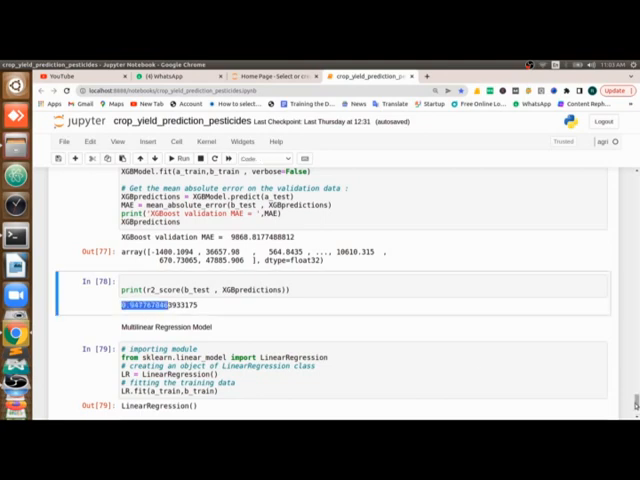
scroll("down", 3)
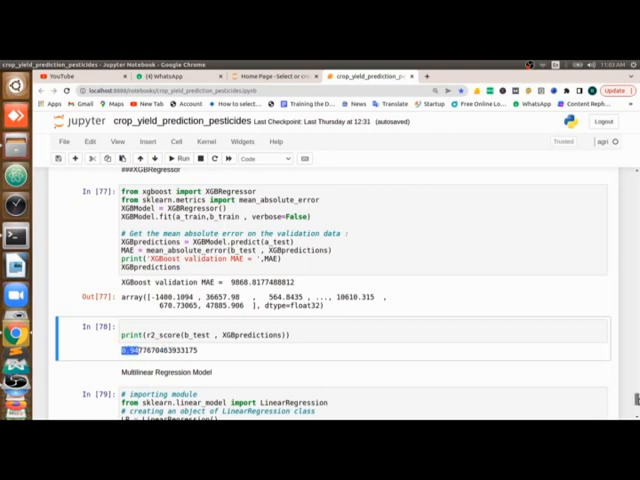
scroll("down", 3)
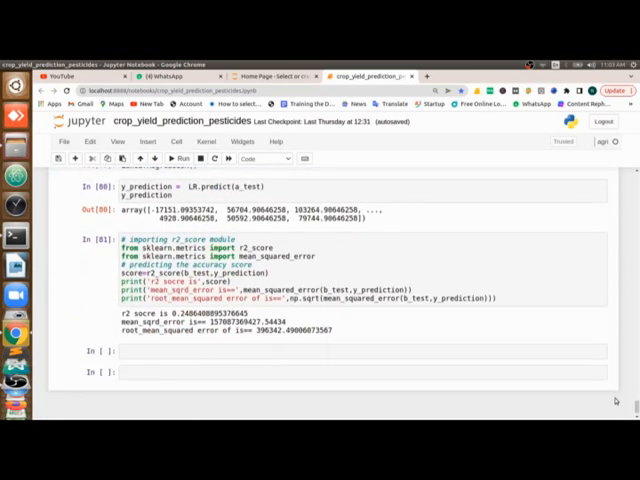